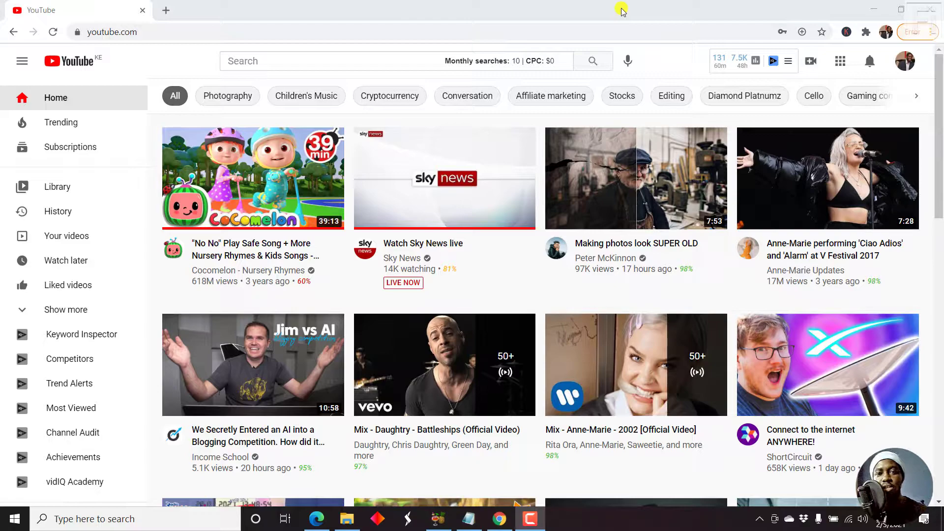
pyautogui.moveTo(492, 51)
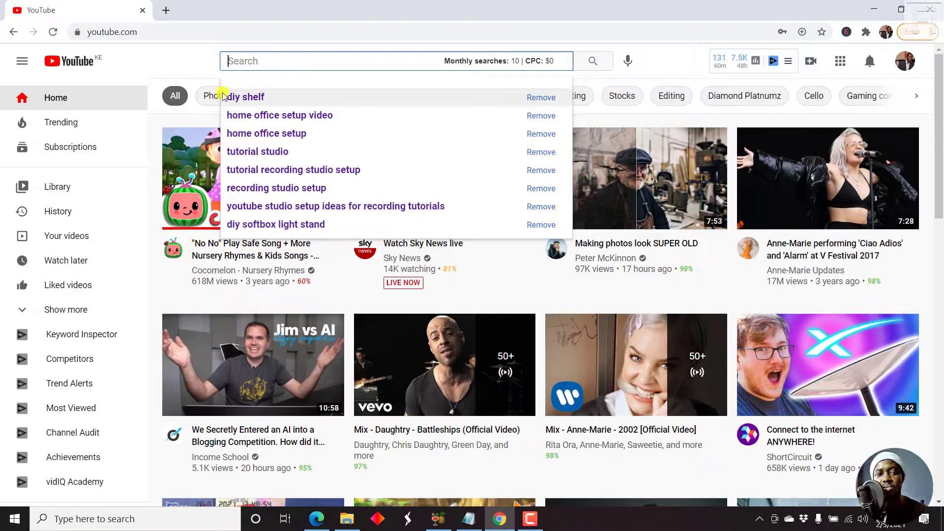
pyautogui.moveTo(343, 115)
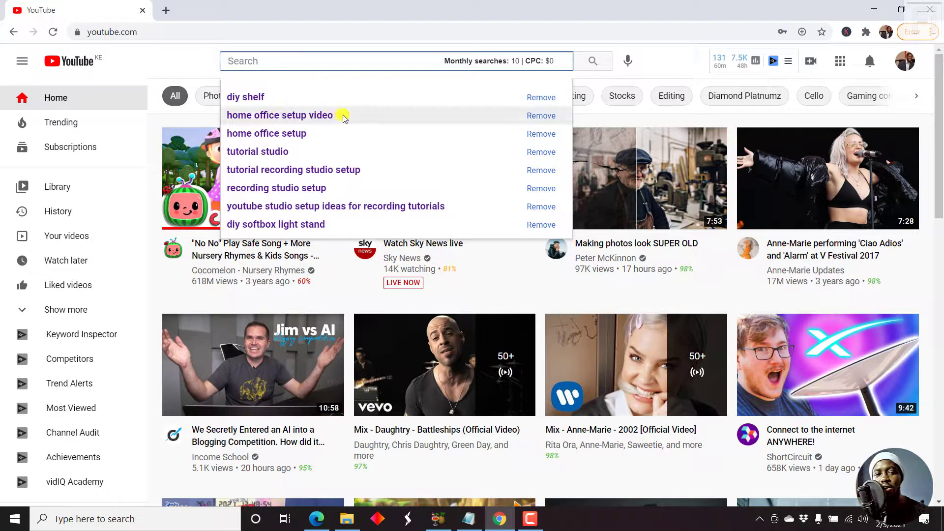
# Step: Run the earlier 'home office setup video' search and look through its results
pyautogui.click(280, 115)
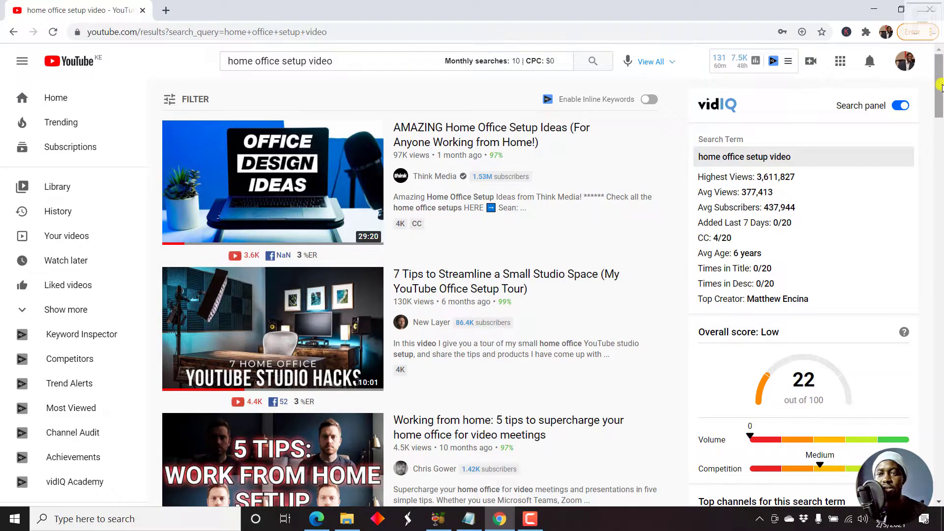
pyautogui.scroll(-3)
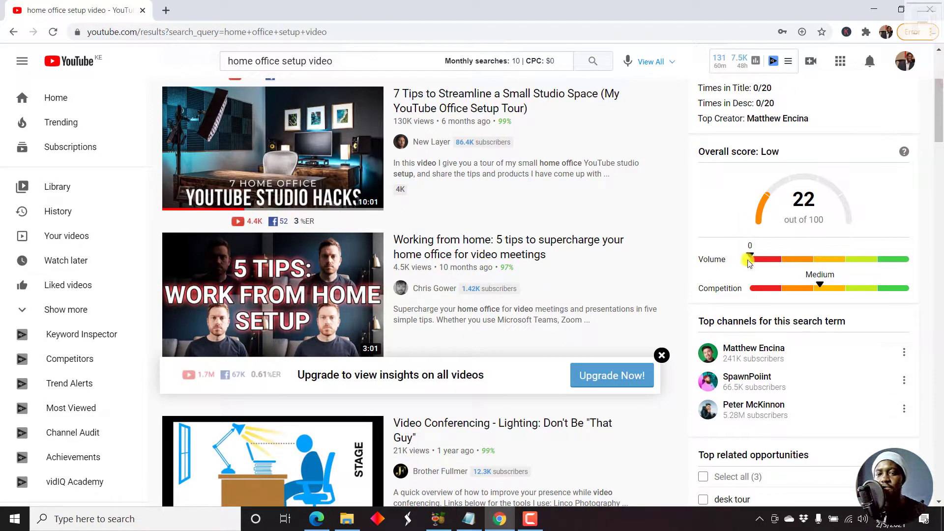
pyautogui.moveTo(768, 284)
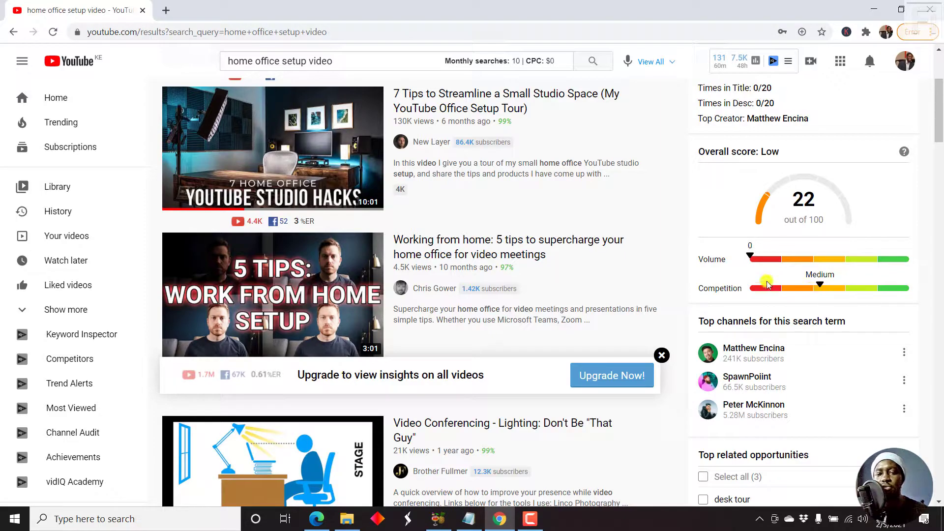
pyautogui.moveTo(812, 283)
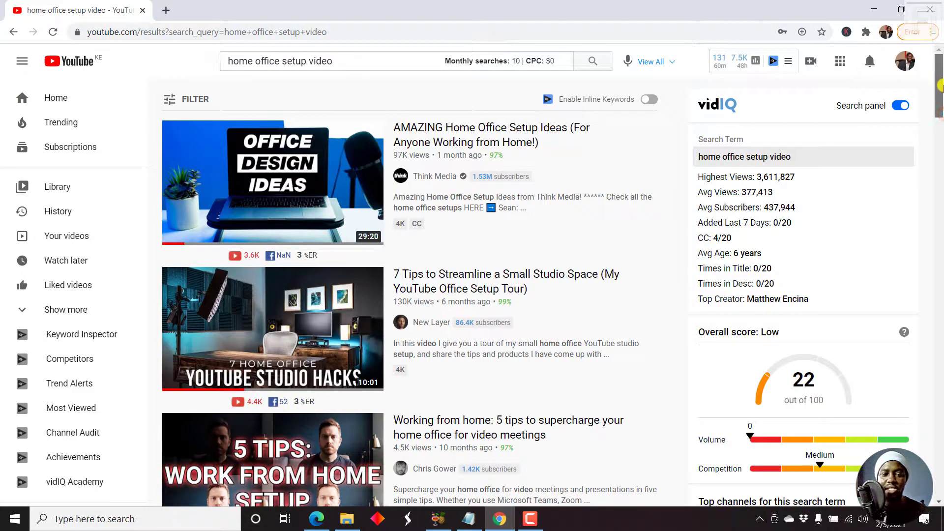
pyautogui.scroll(-3)
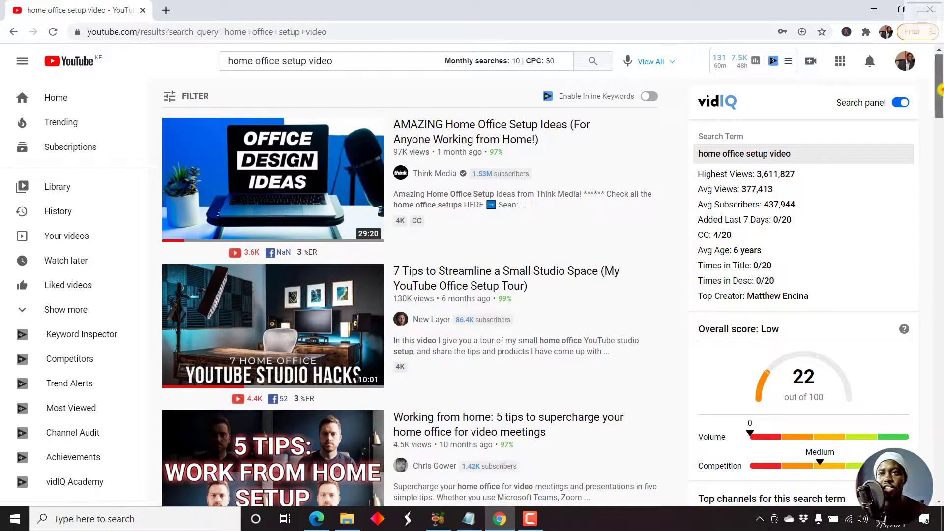
pyautogui.scroll(-3)
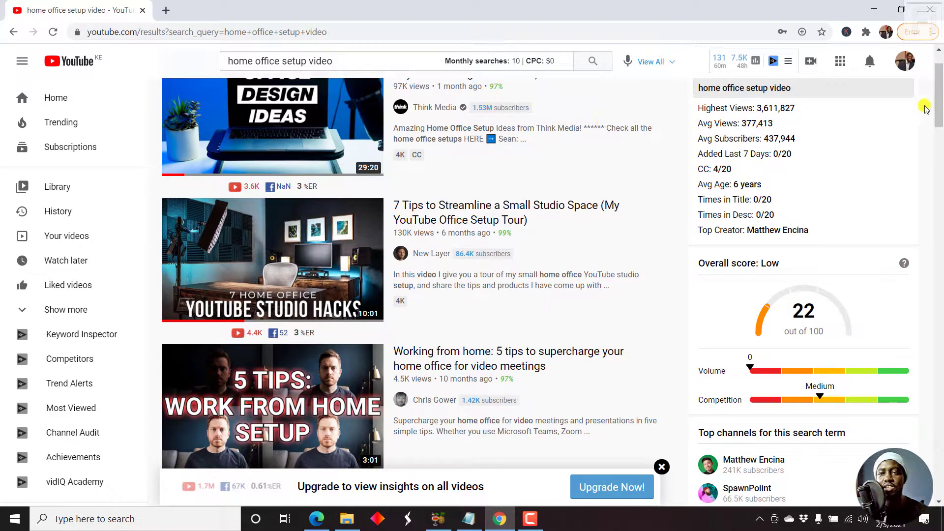
# Step: Review vidIQ's search-term stats: zero volume, medium competition, score 22, top channel Matthew Encina
pyautogui.click(661, 467)
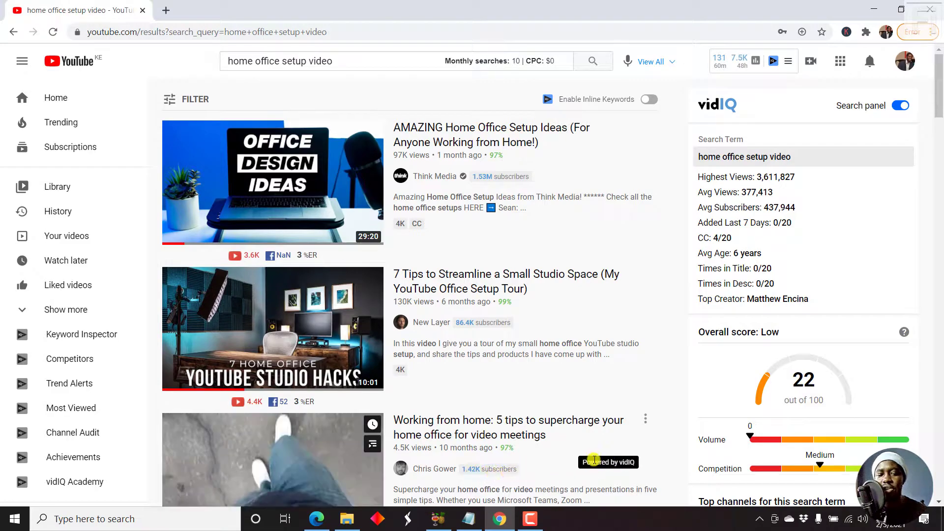
pyautogui.scroll(-3)
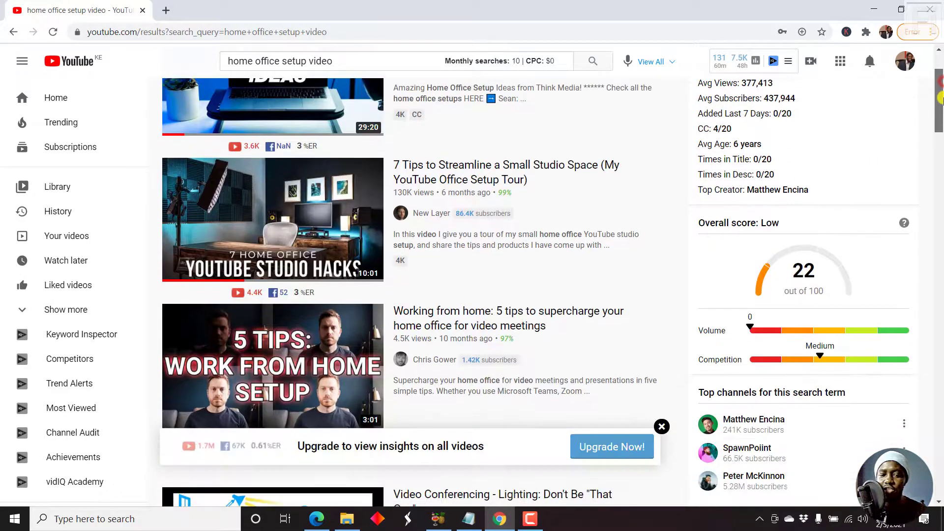
pyautogui.scroll(-3)
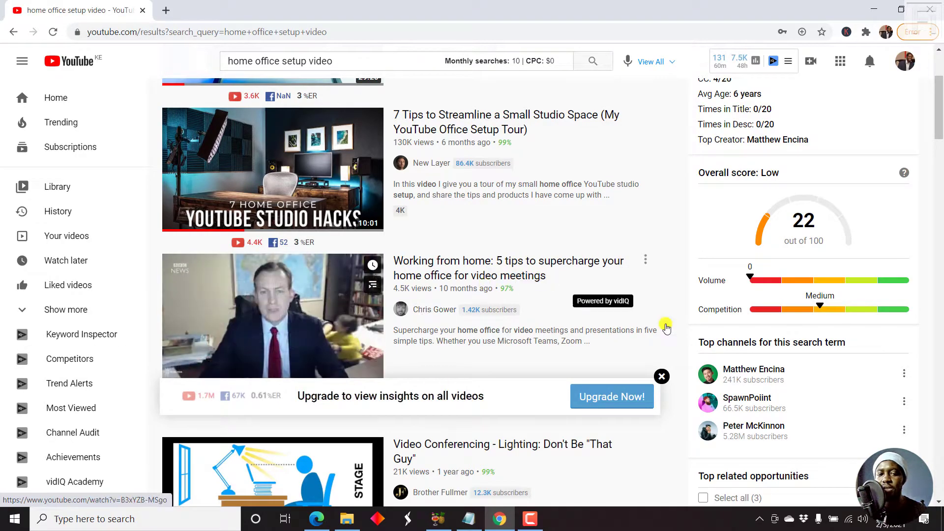
# Step: View Chris Gower's 'Working from home: 5 tips' with its 46.2 SEO score and video tags
pyautogui.click(272, 316)
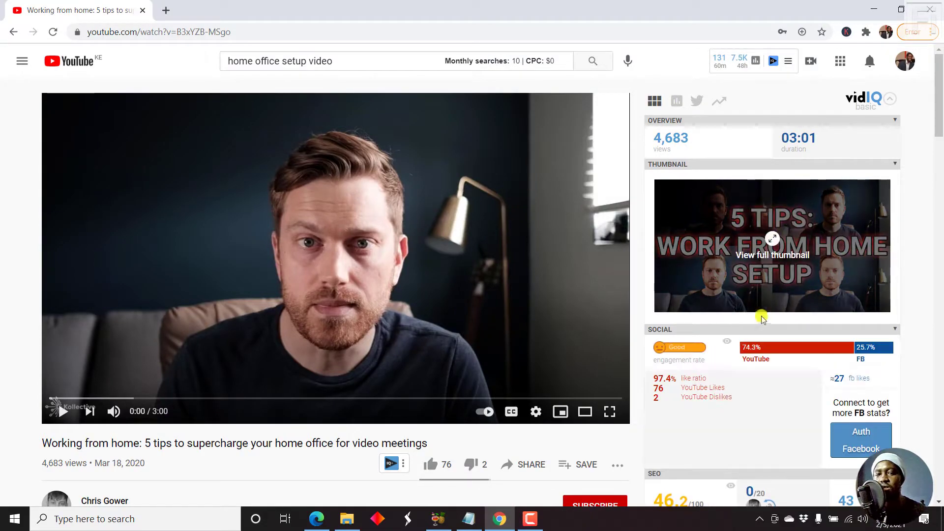
pyautogui.scroll(-3)
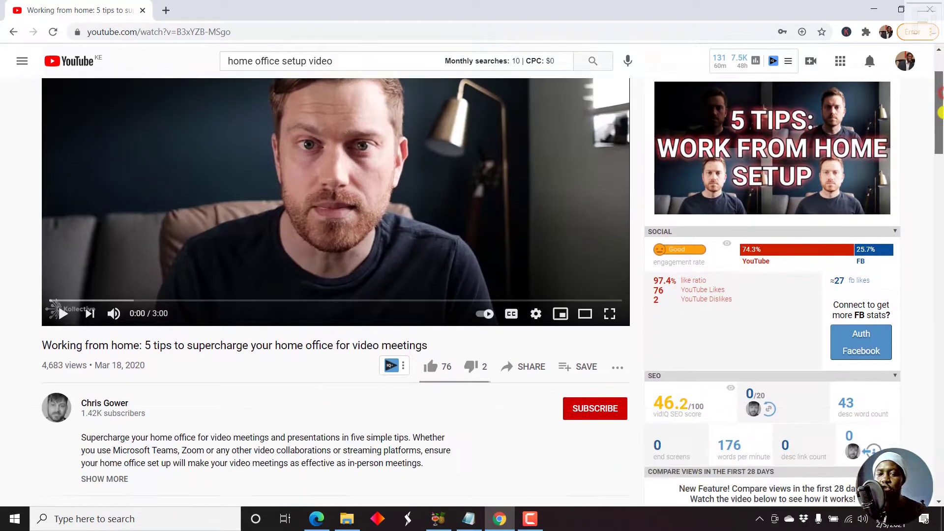
pyautogui.scroll(-3)
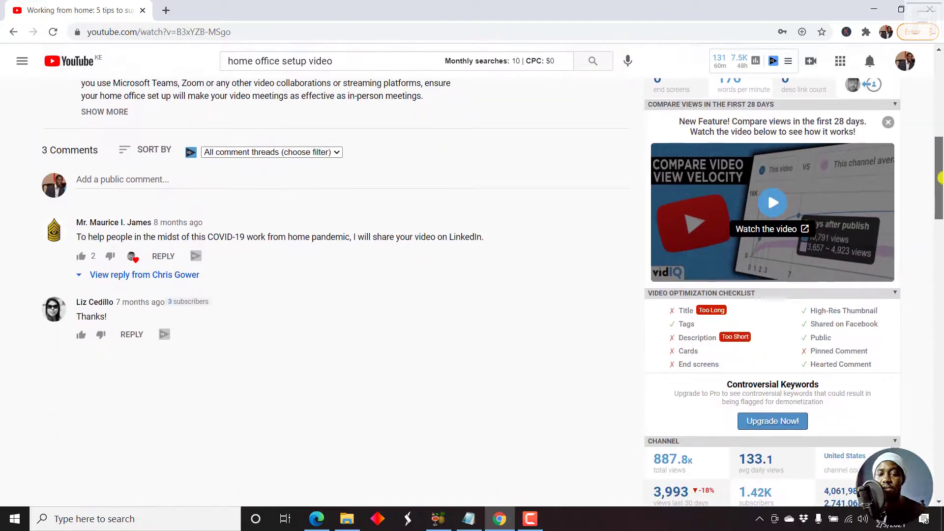
pyautogui.scroll(-3)
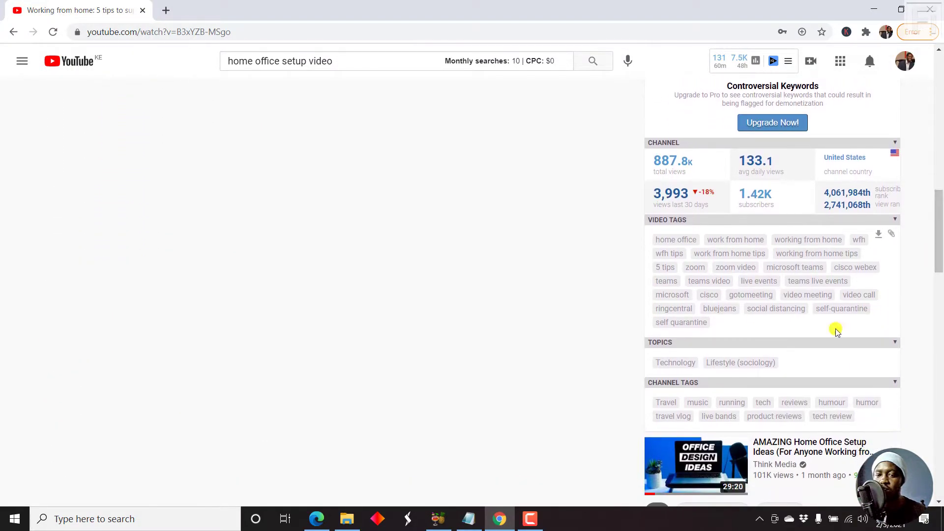
pyautogui.moveTo(890, 298)
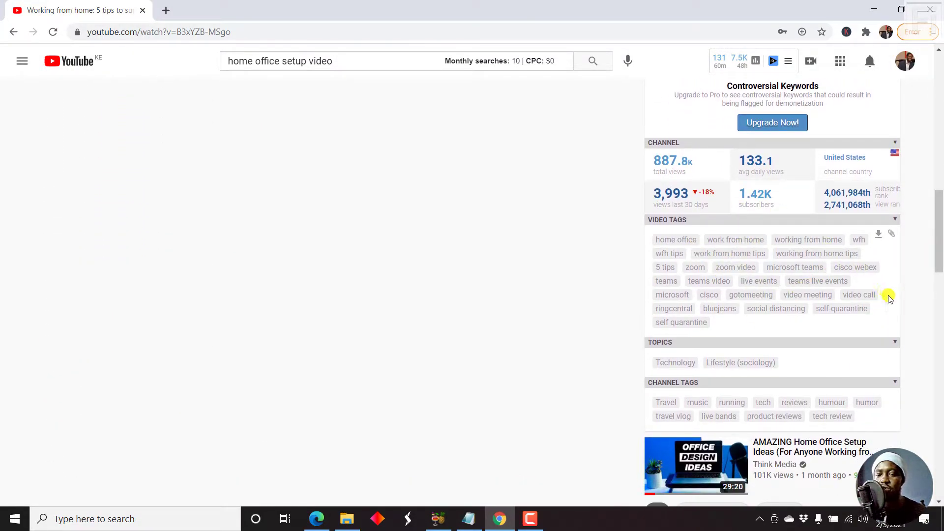
pyautogui.moveTo(711, 214)
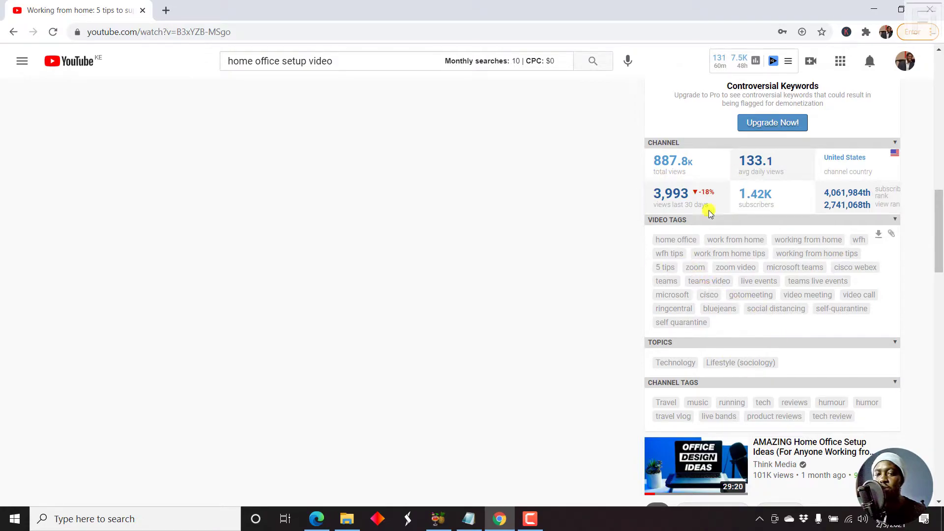
pyautogui.moveTo(830, 303)
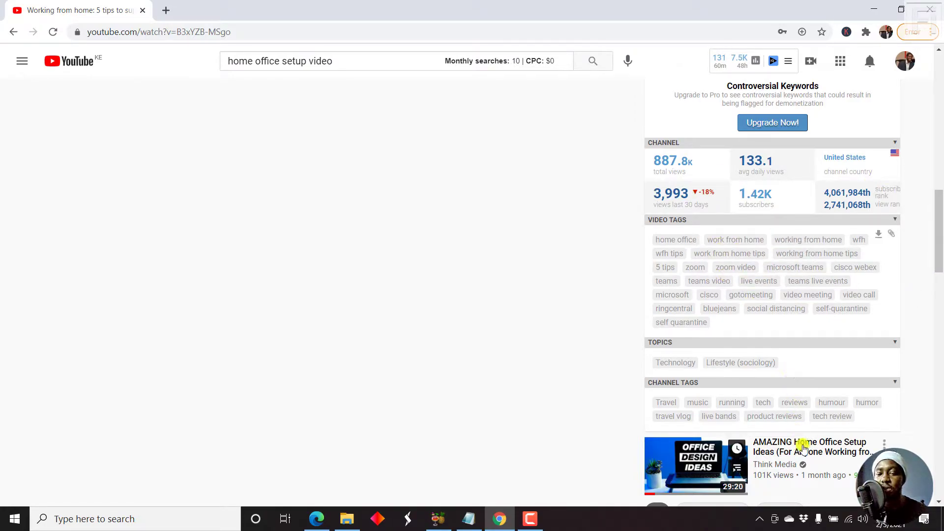
pyautogui.scroll(-3)
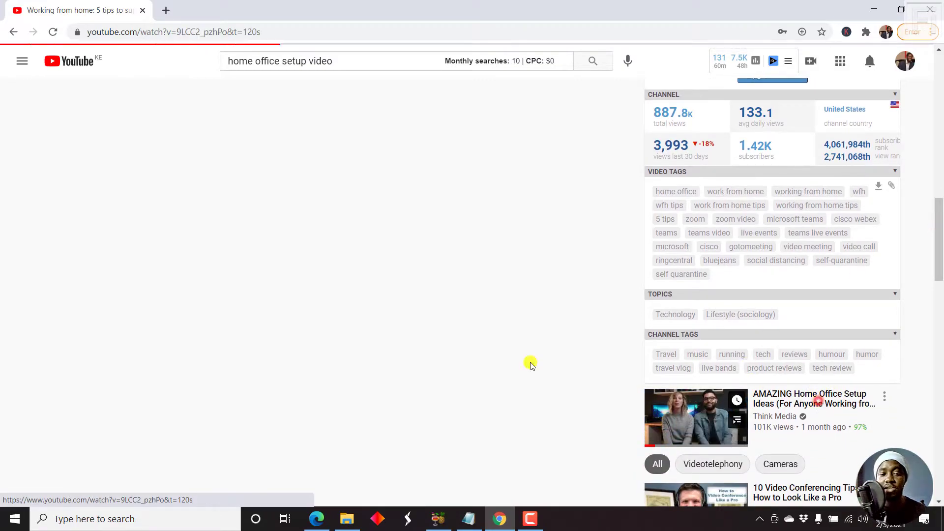
# Step: View Think Media's 'AMAZING Home Office Setup Ideas' with its 68.5 score and ranked tags
pyautogui.click(695, 417)
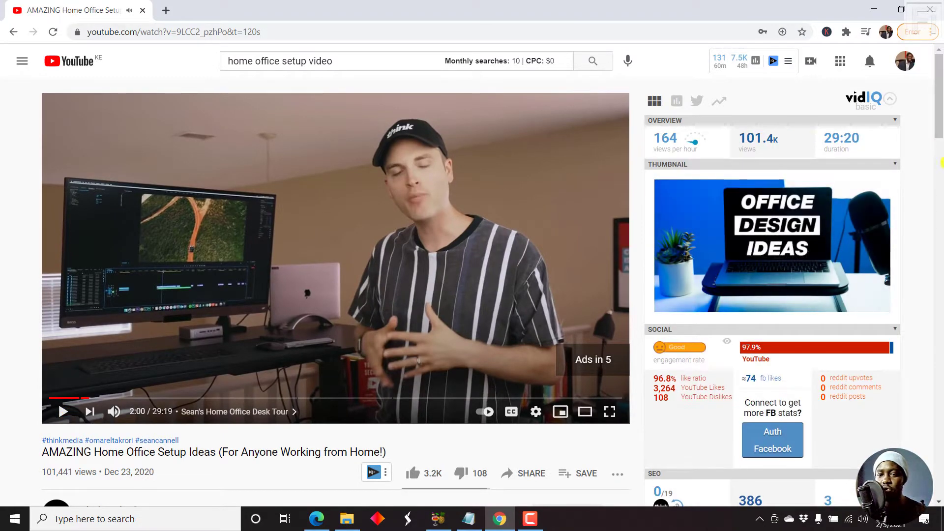
pyautogui.moveTo(867, 264)
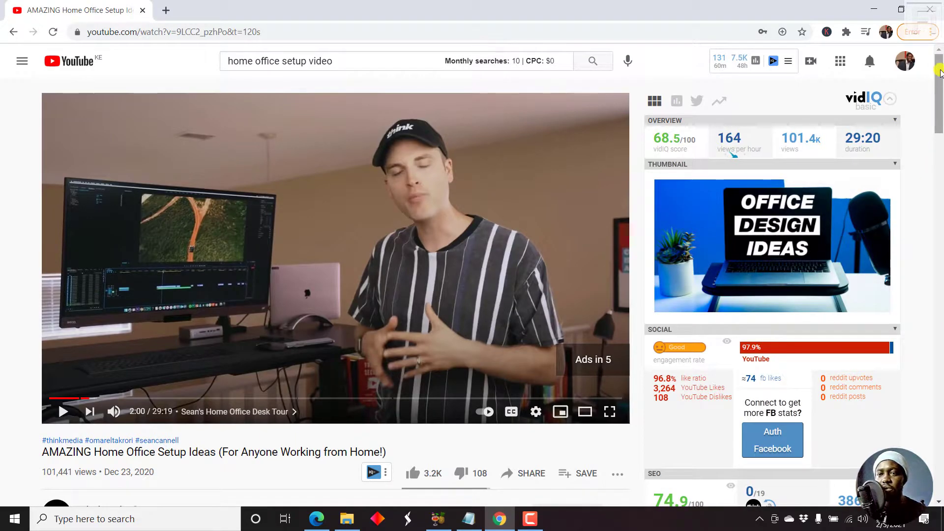
pyautogui.scroll(-3)
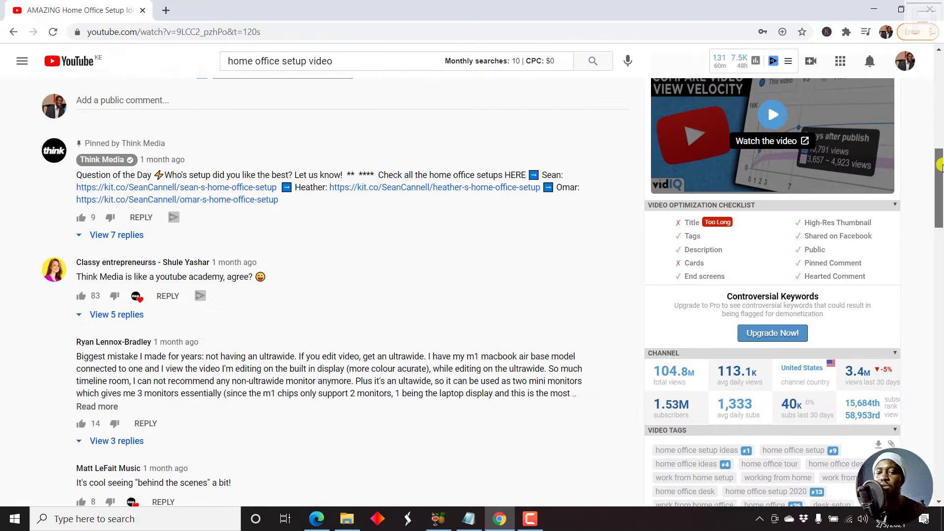
pyautogui.scroll(-3)
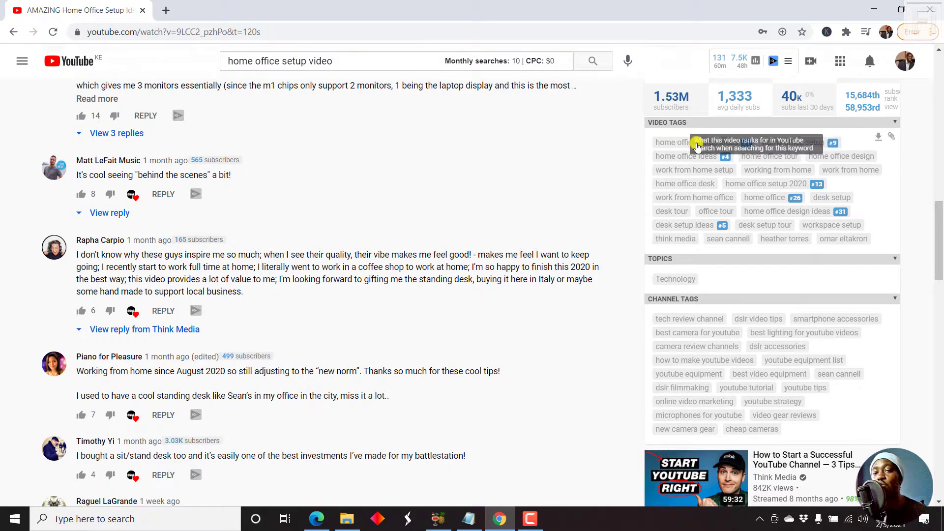
pyautogui.moveTo(738, 141)
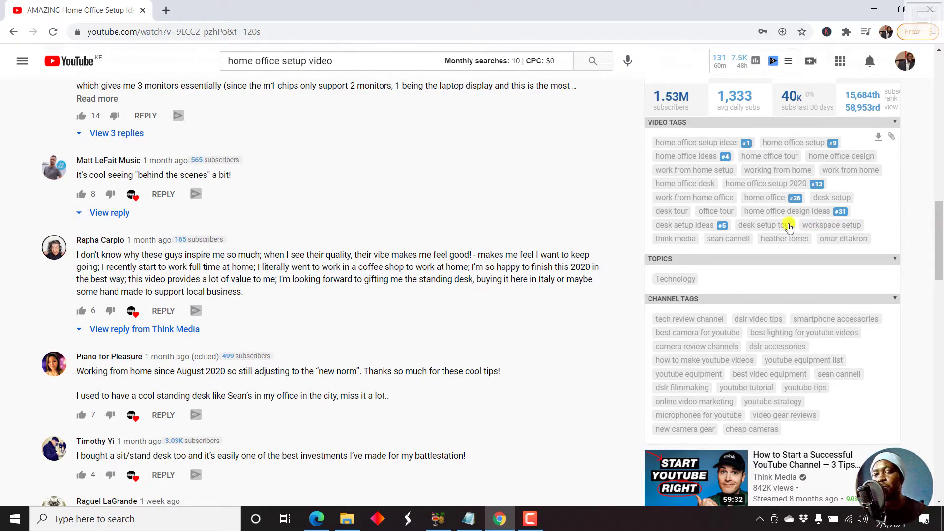
pyautogui.moveTo(841, 212)
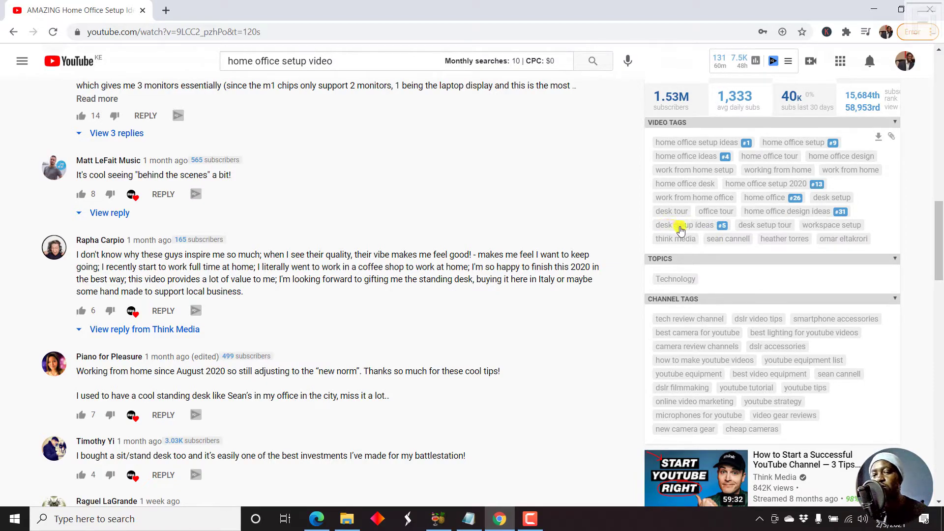
pyautogui.moveTo(734, 228)
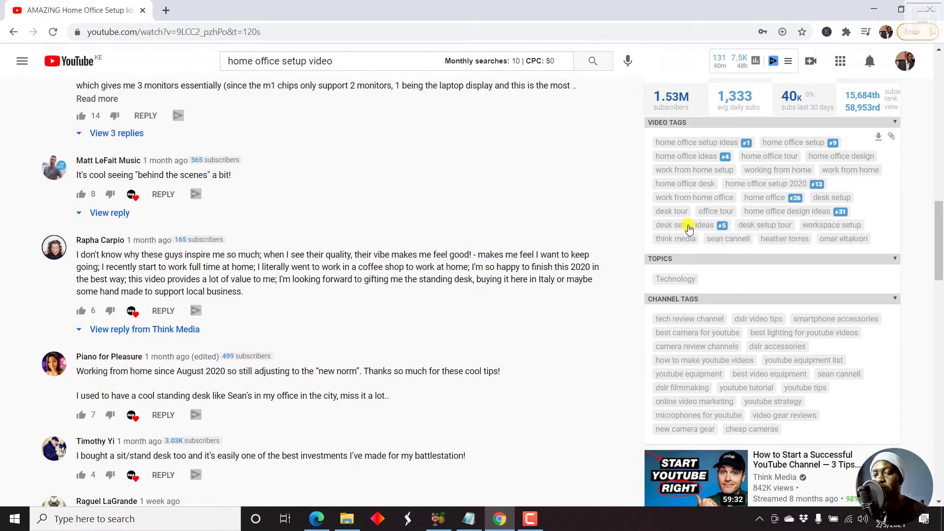
# Step: Inspect 'desk setup ideas' in Keyword Inspector: 9,028 volume, high competition, score 42/100
pyautogui.click(689, 225)
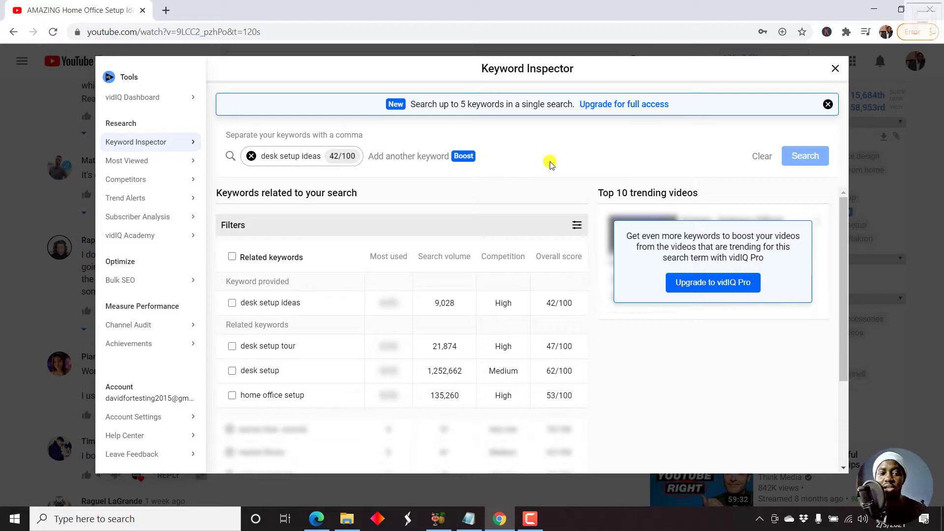
pyautogui.moveTo(320, 303)
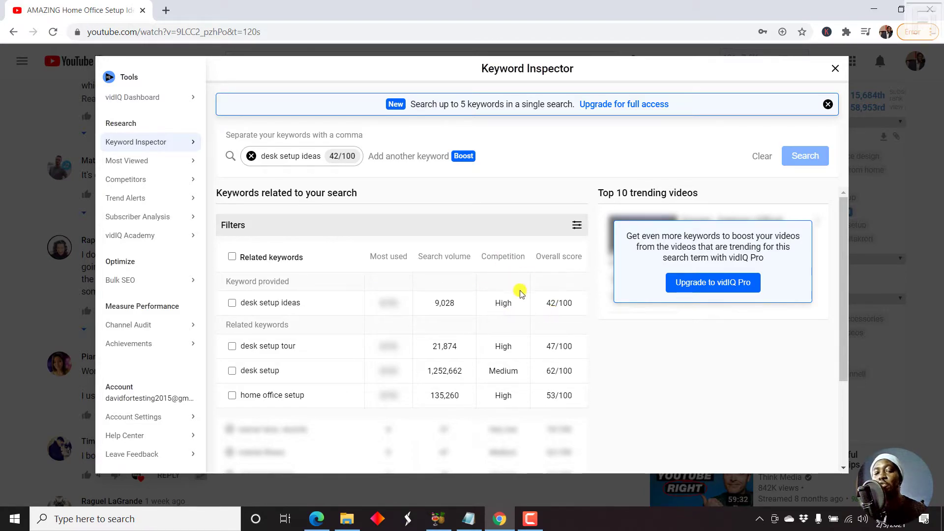
pyautogui.moveTo(449, 304)
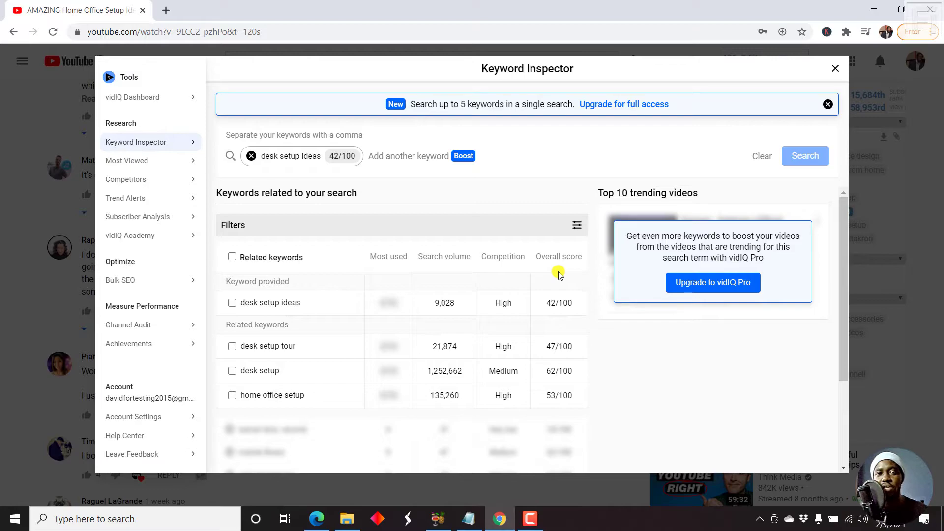
pyautogui.moveTo(606, 312)
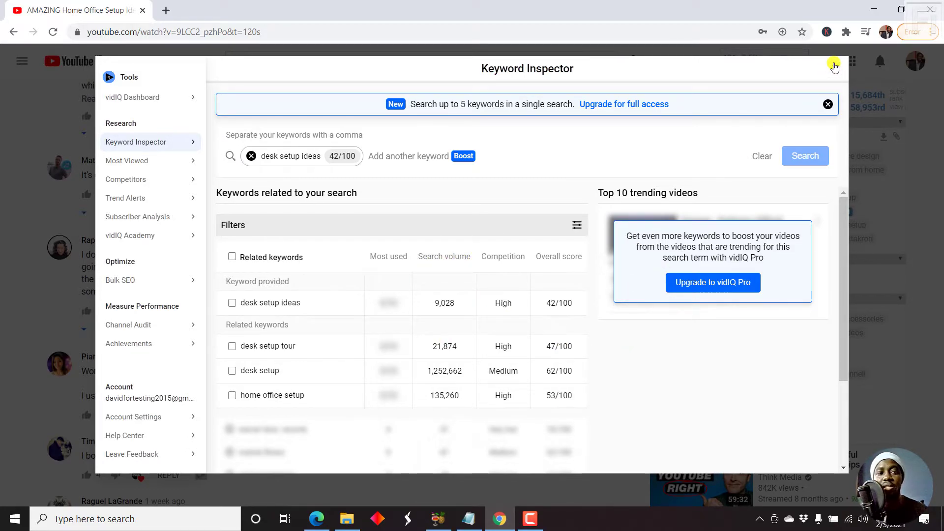
pyautogui.moveTo(542, 319)
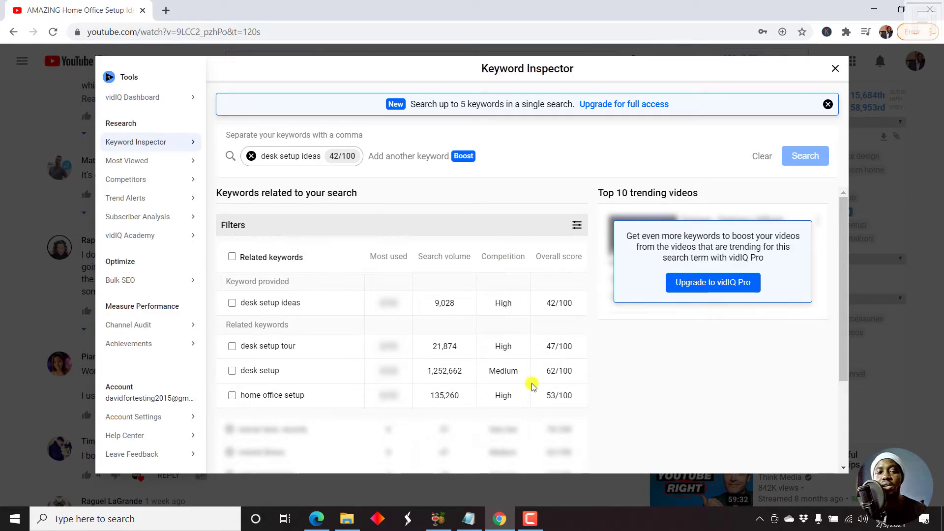
pyautogui.moveTo(621, 367)
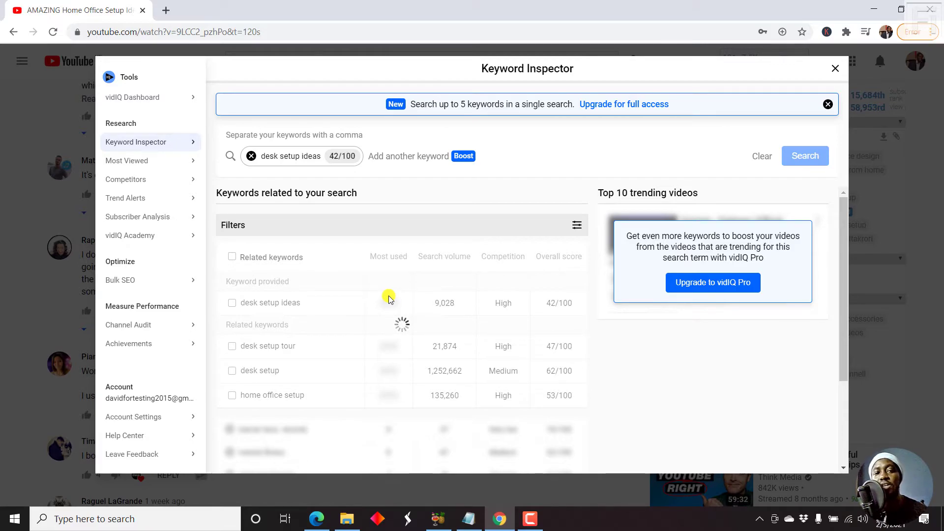
pyautogui.moveTo(833, 65)
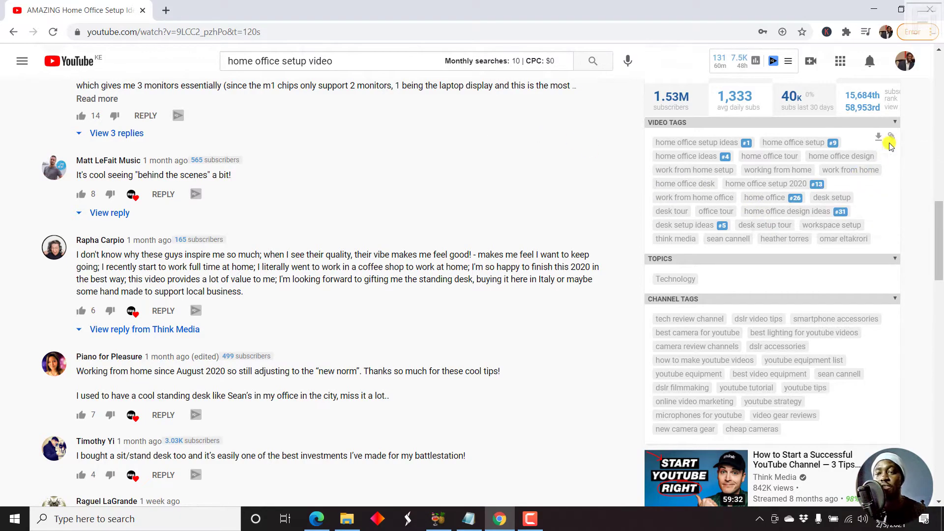
pyautogui.moveTo(891, 137)
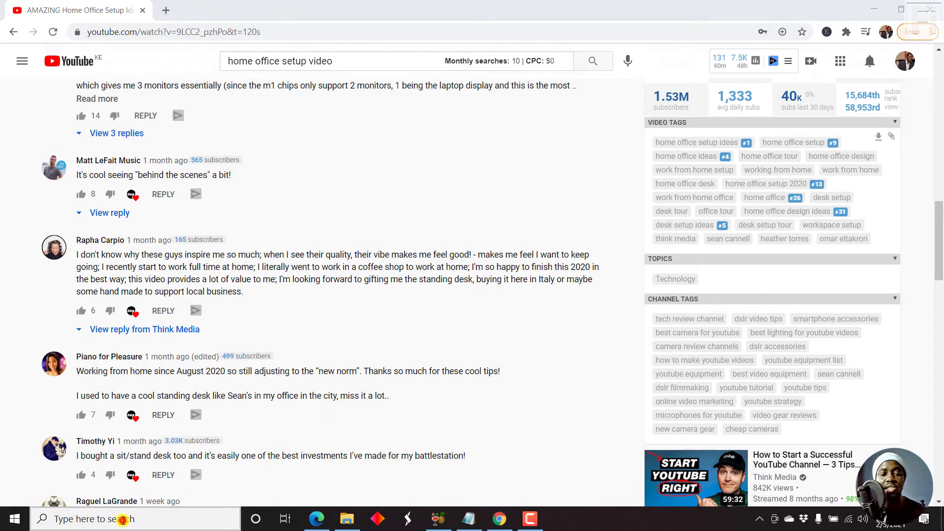
# Step: Start a Windows search to find Notepad for the copied tags
pyautogui.click(468, 519)
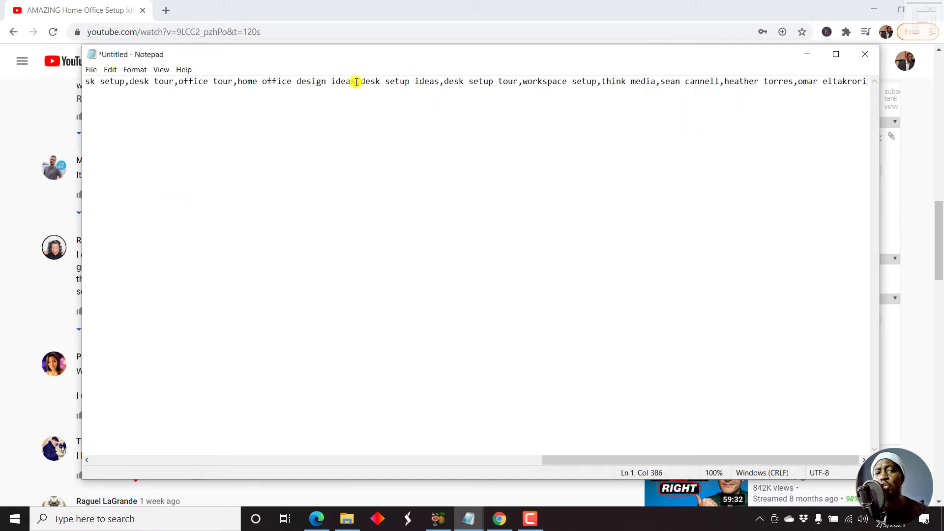
pyautogui.moveTo(627, 77)
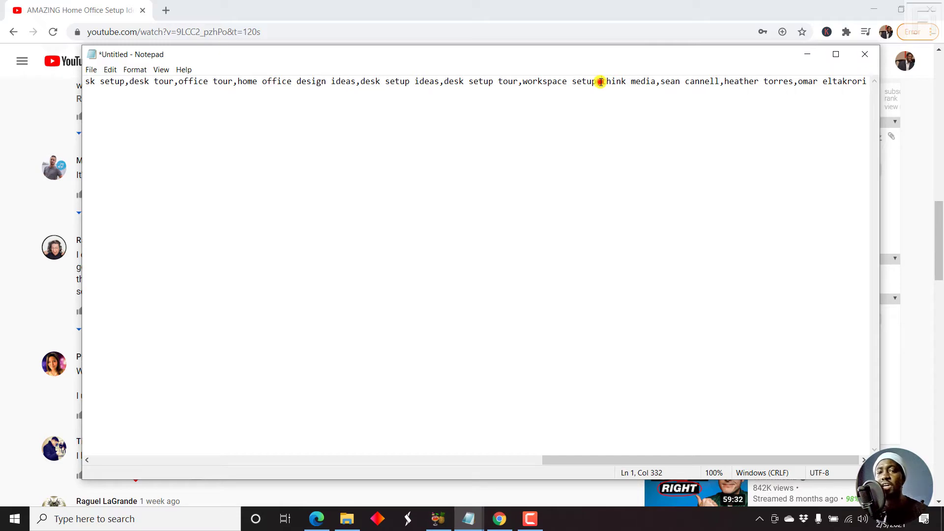
# Step: Move Notepad out of view, leaving the Think Media video's vidIQ tags showing
pyautogui.moveTo(600, 82); pyautogui.dragTo(868, 82)
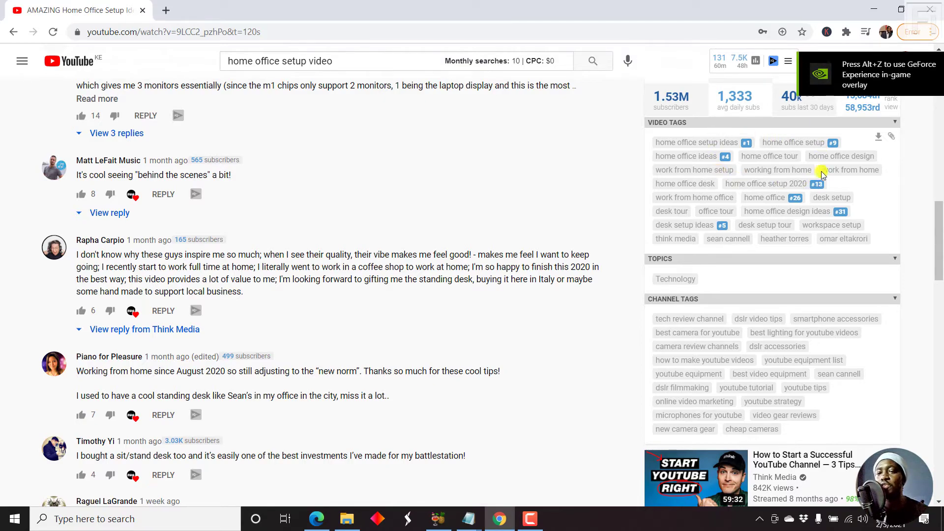
pyautogui.moveTo(747, 143)
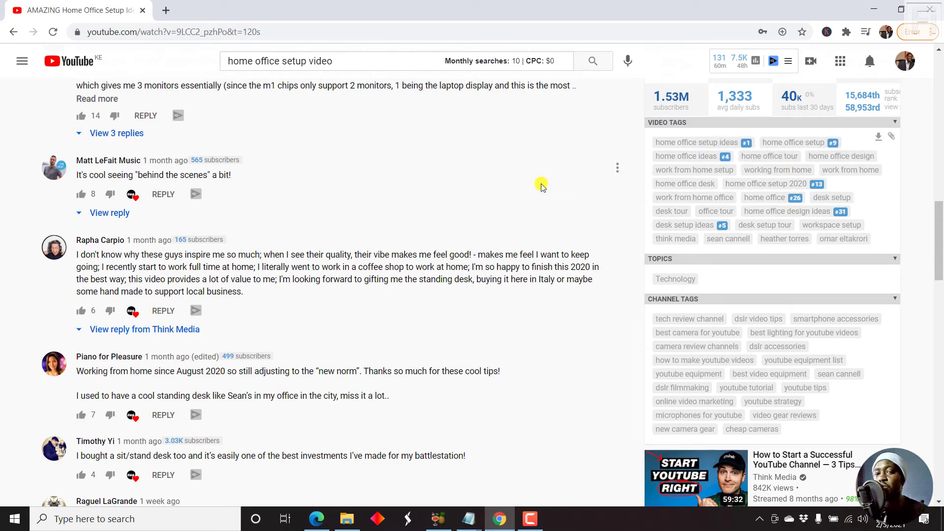
pyautogui.moveTo(666, 234)
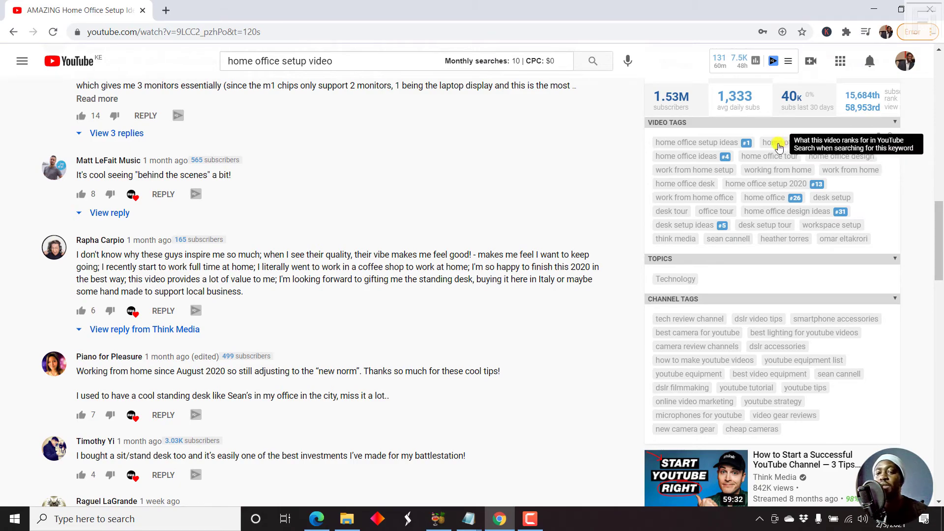
pyautogui.moveTo(911, 217)
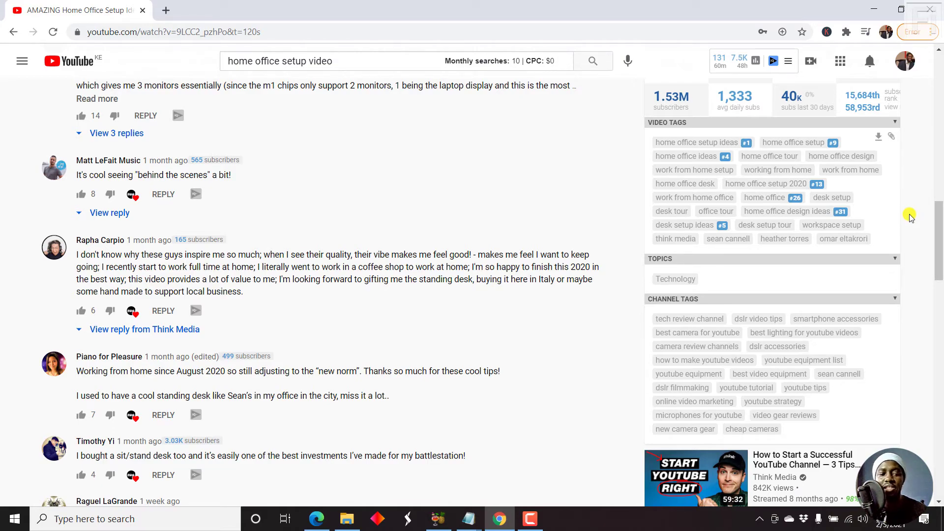
pyautogui.moveTo(911, 169)
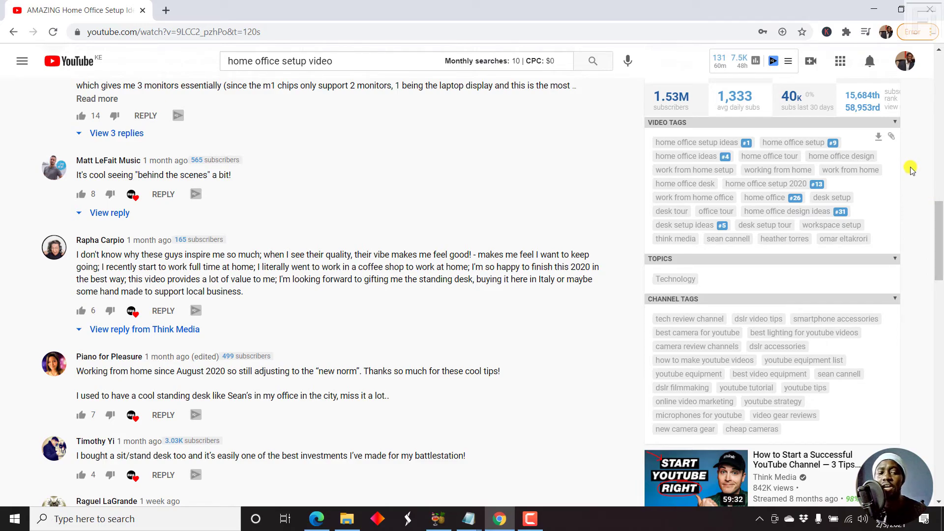